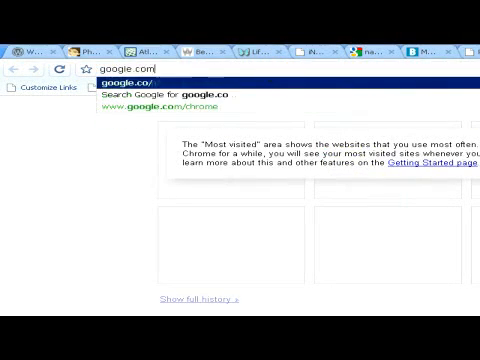
Load google.com and search for 'Windows Movie Maker Special Effects Freeware'.
{"action": "key", "text": "Return"}
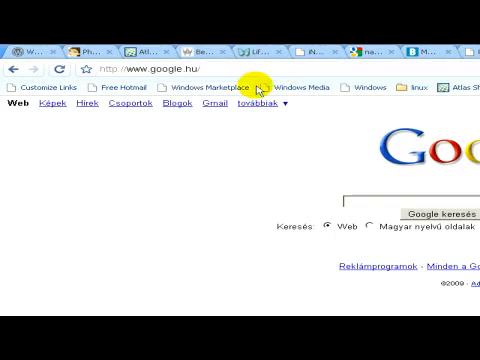
{"action": "type", "text": "wi"}
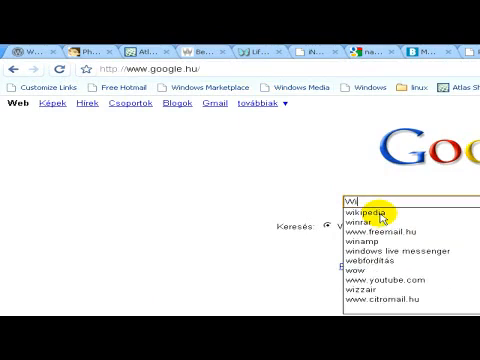
{"action": "type", "text": "Windows Movie Maker Special Effects Freeware"}
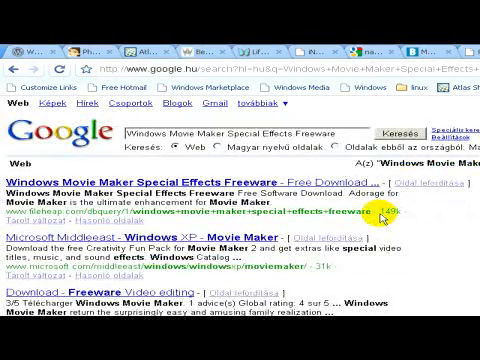
Scroll the results to the freeware effects pack and take its Download link.
{"action": "scroll", "scroll_direction": "down", "scroll_amount": 3}
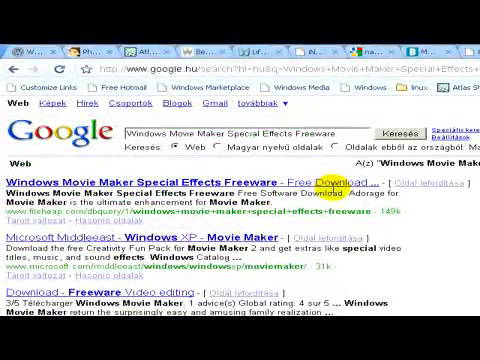
{"action": "scroll", "scroll_direction": "down", "scroll_amount": 3}
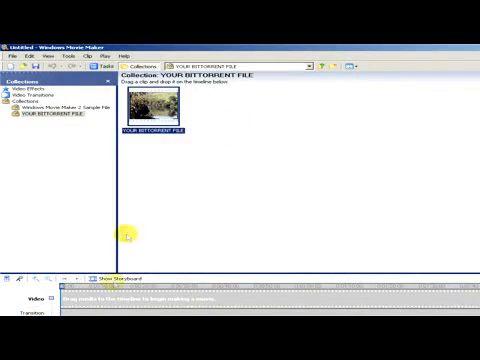
Select the YOUR BITTORRENT FILE collection so its imported clip shows.
{"action": "left_click_drag", "start_coordinate": [156, 114], "coordinate": [90, 296]}
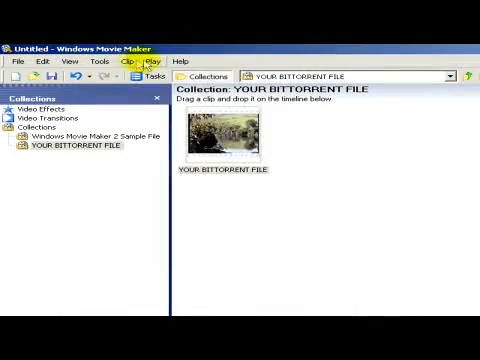
Bring up Add or Remove Video Effects from the Clip > Video menu.
{"action": "left_click", "coordinate": [124, 60]}
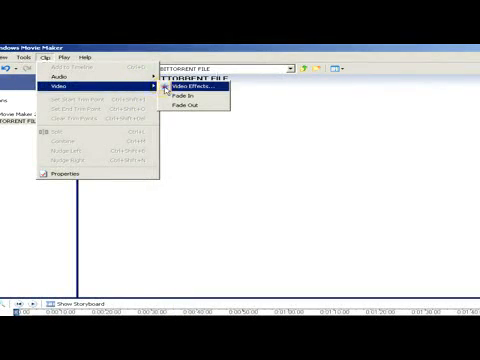
{"action": "left_click", "coordinate": [194, 88]}
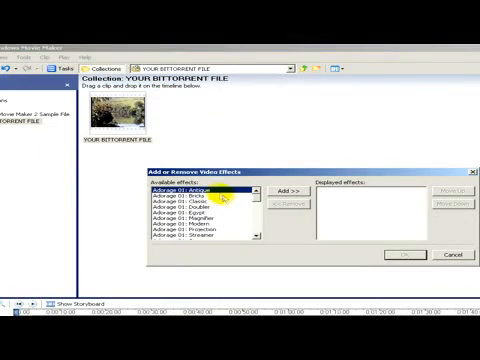